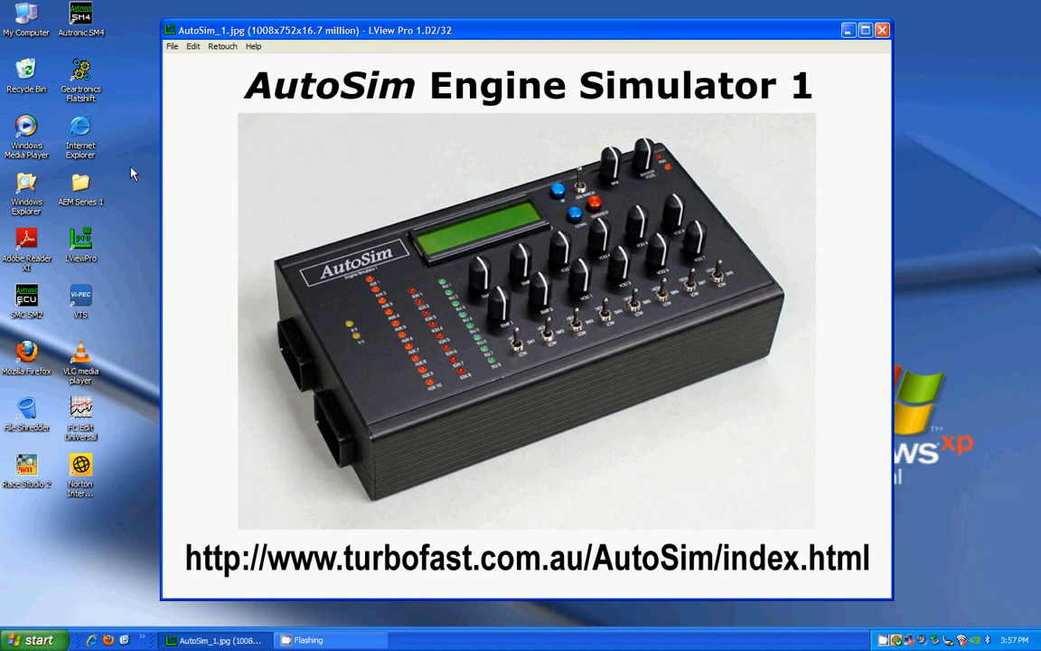
mouse_move(86, 7)
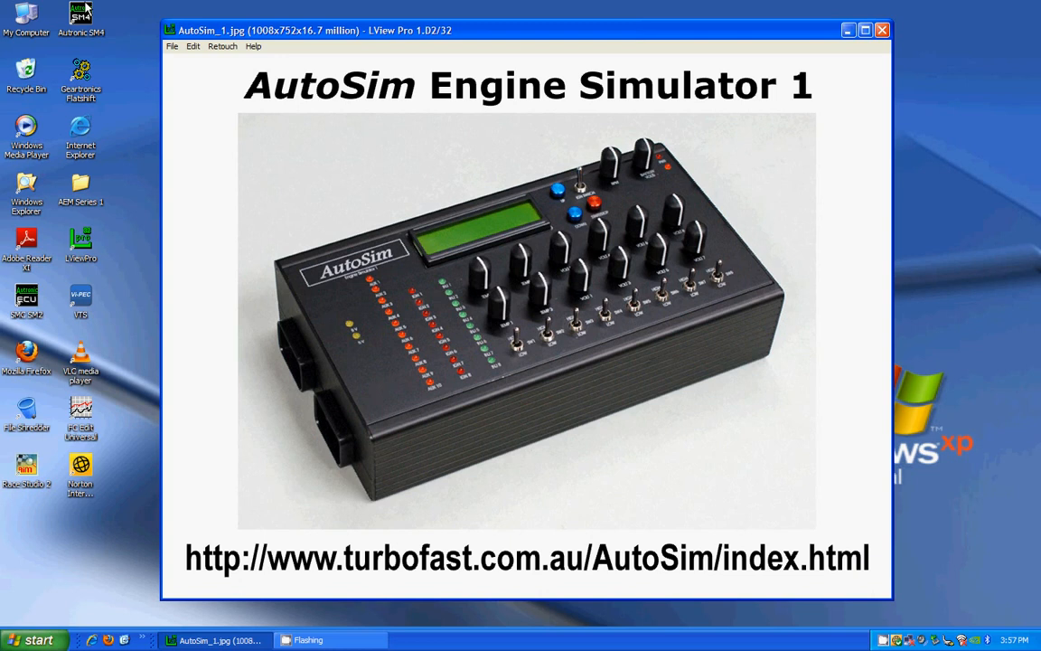
mouse_move(86, 16)
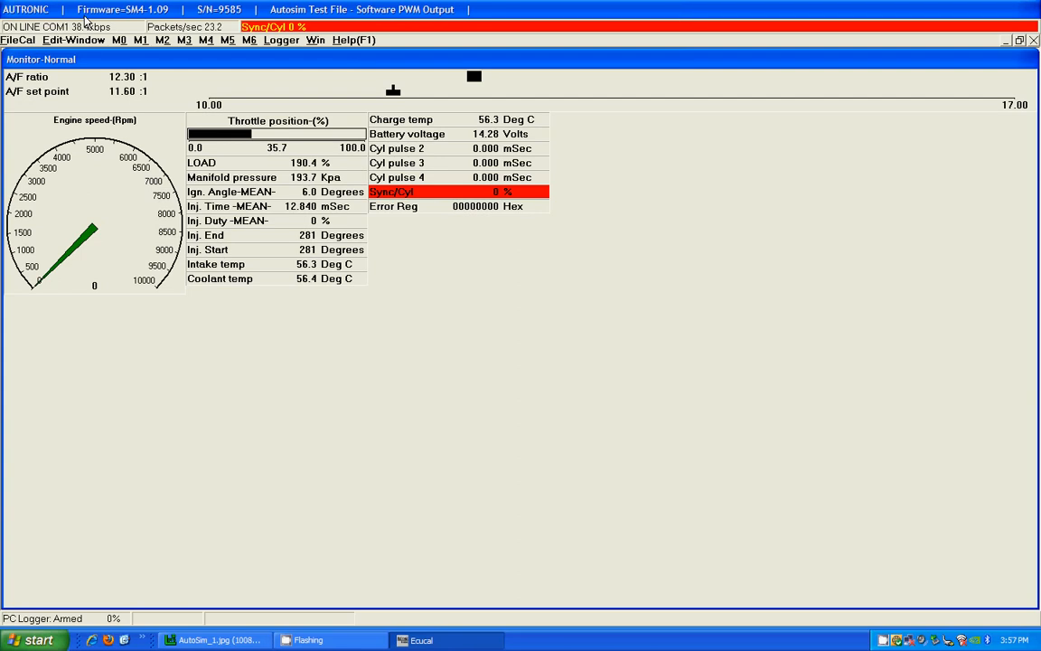
Show the M1 output setup table and select the O/P GPC 7 row
left_click(141, 40)
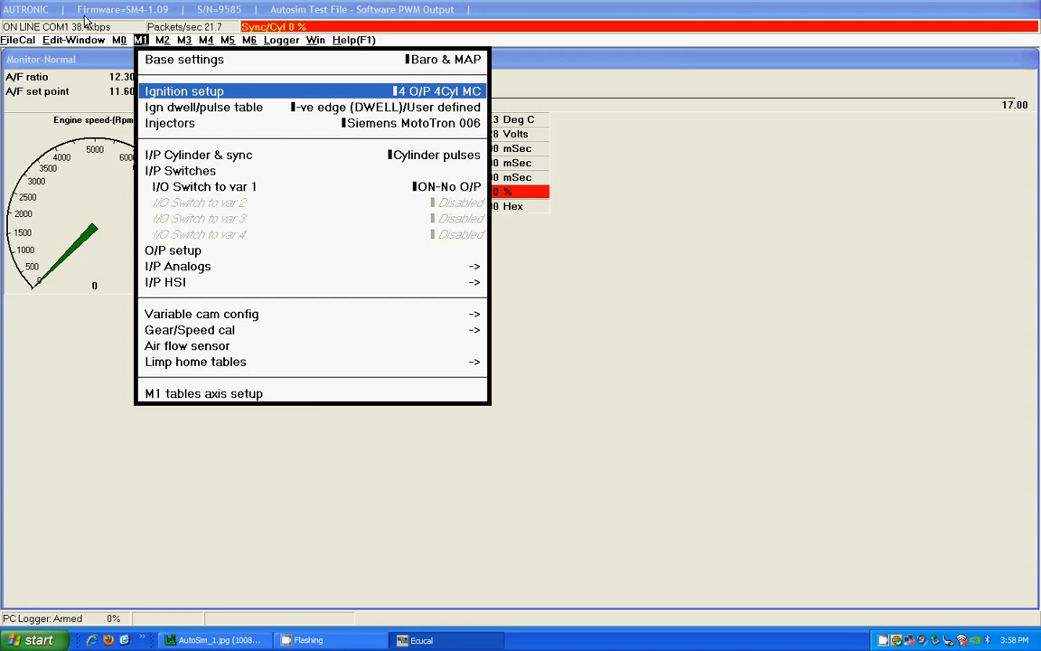
mouse_move(174, 250)
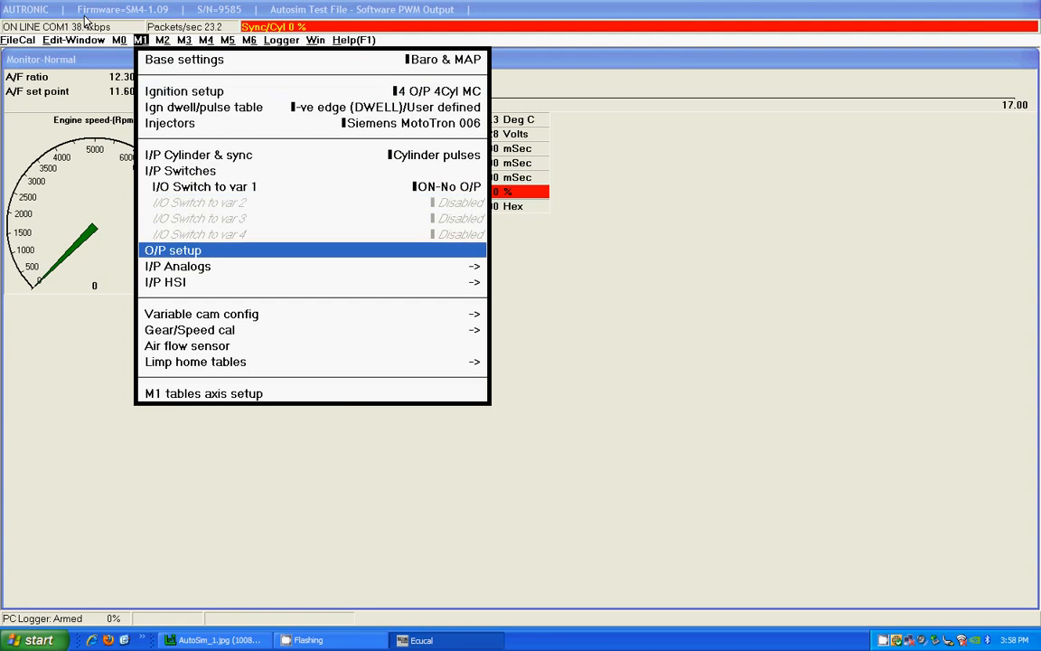
left_click(172, 249)
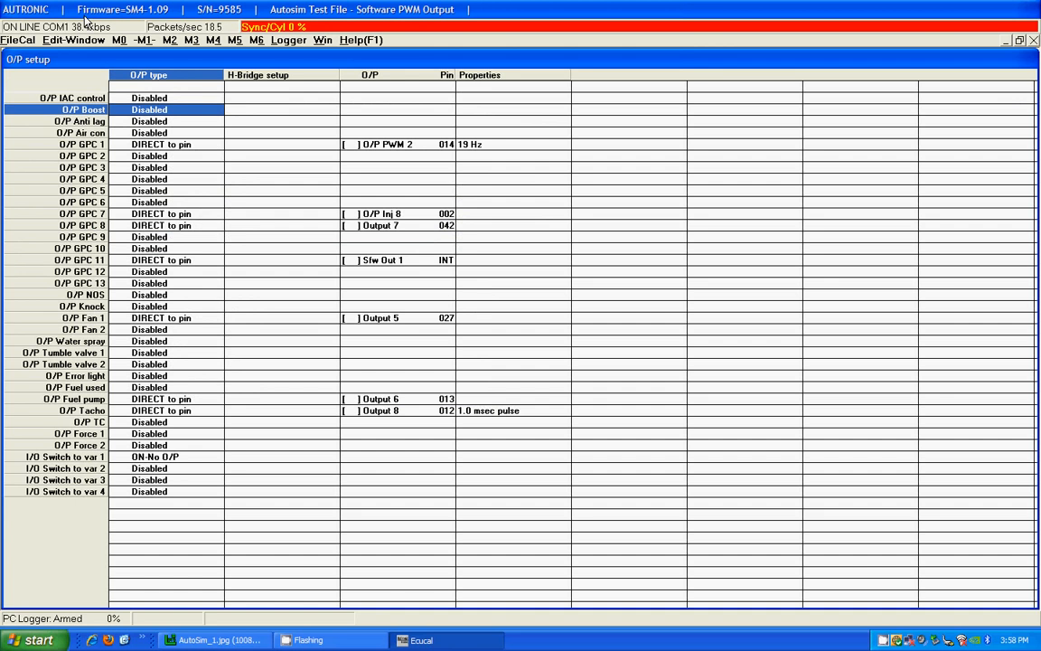
left_click(82, 213)
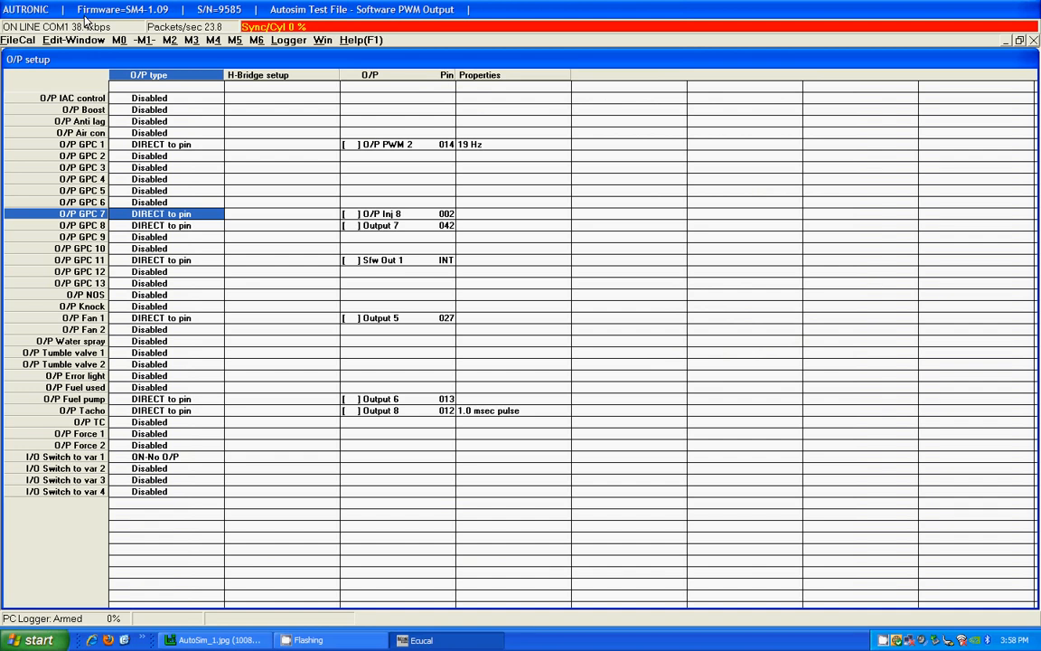
Set GPC 7's setpoint source to User table J (6x4 8bits) and move to GPC name
left_click(145, 40)
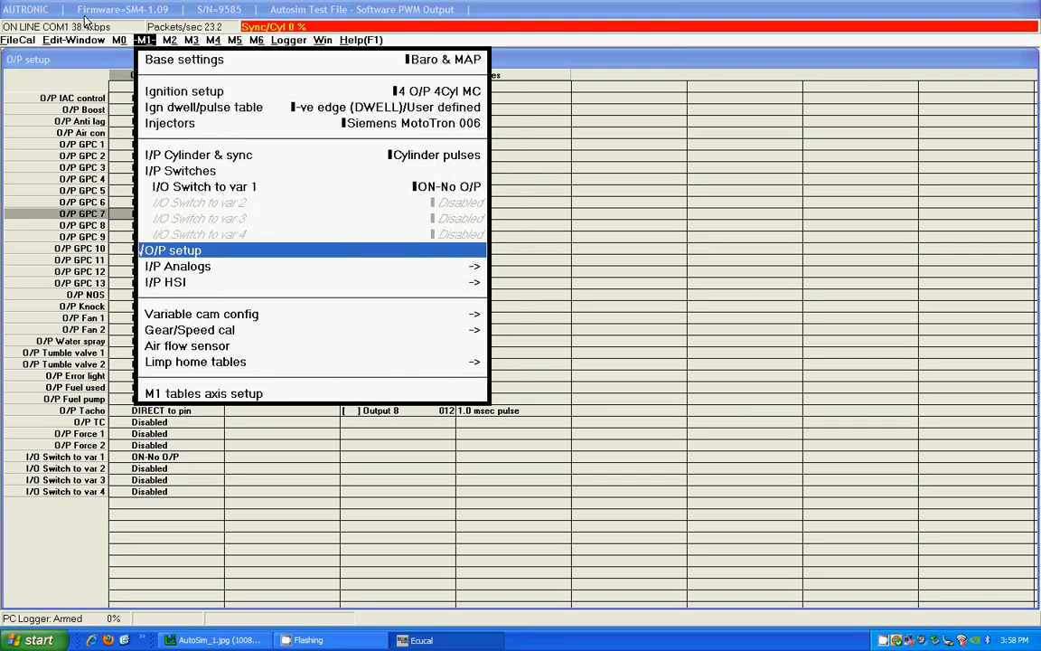
left_click(170, 249)
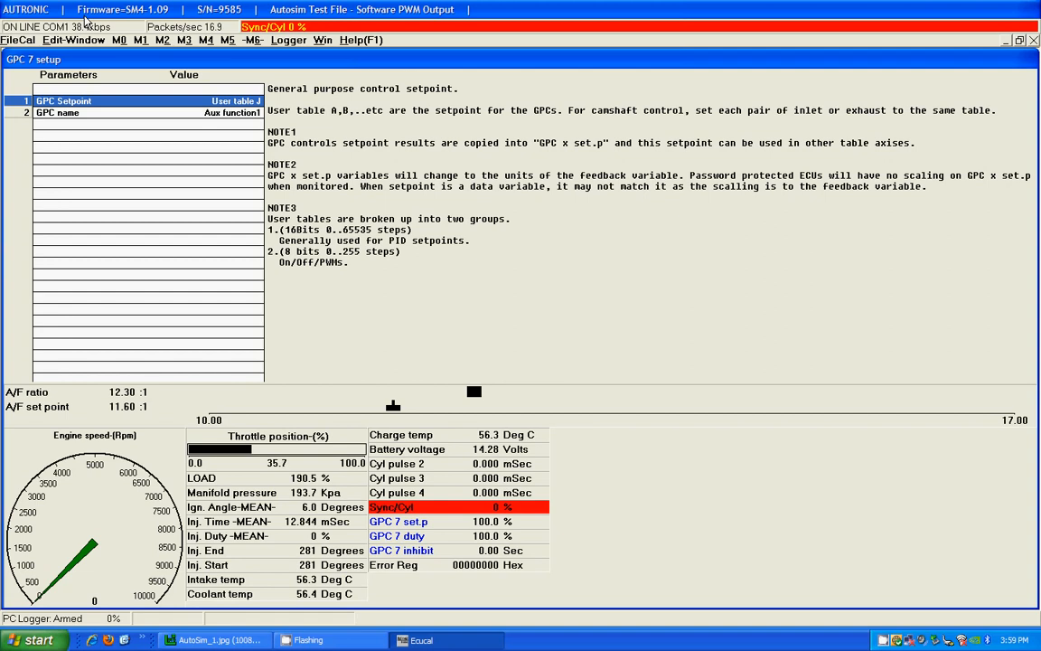
left_click(232, 102)
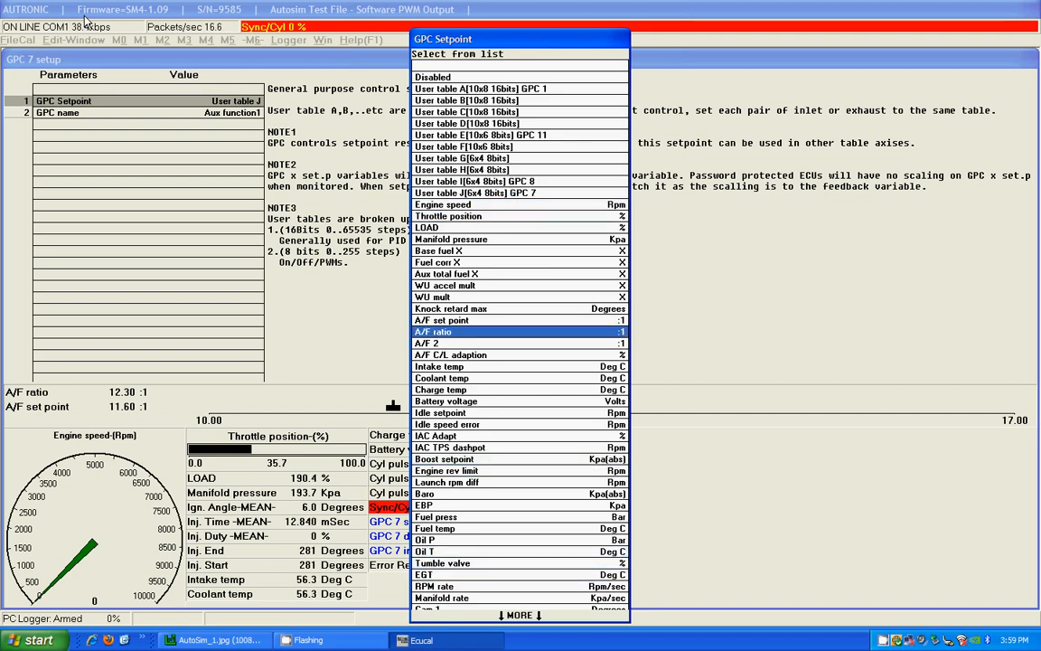
left_click(474, 192)
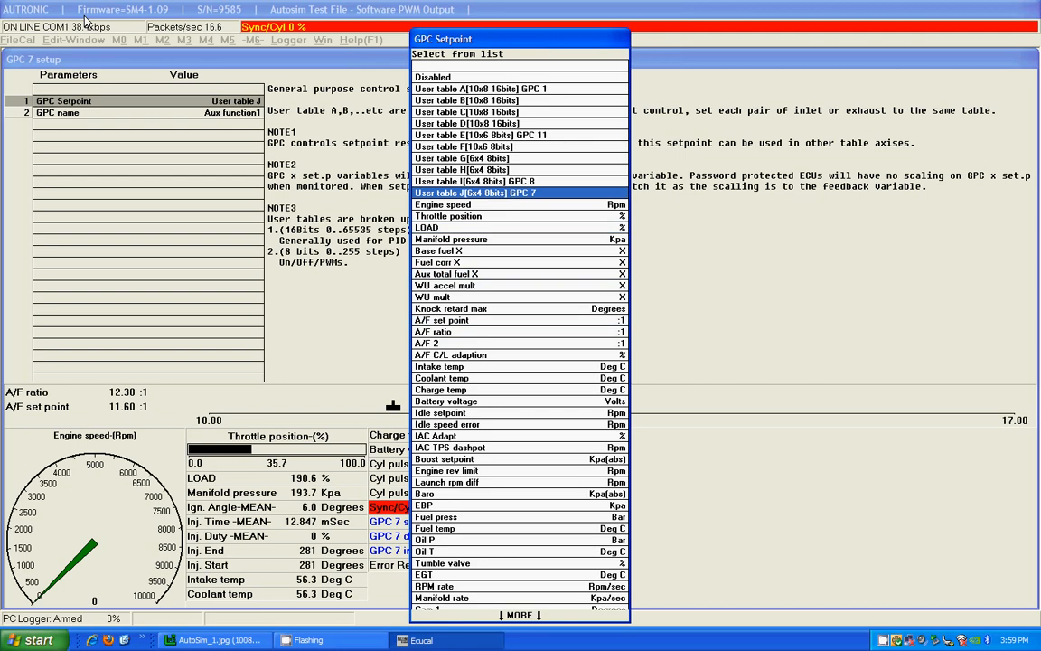
left_click(473, 192)
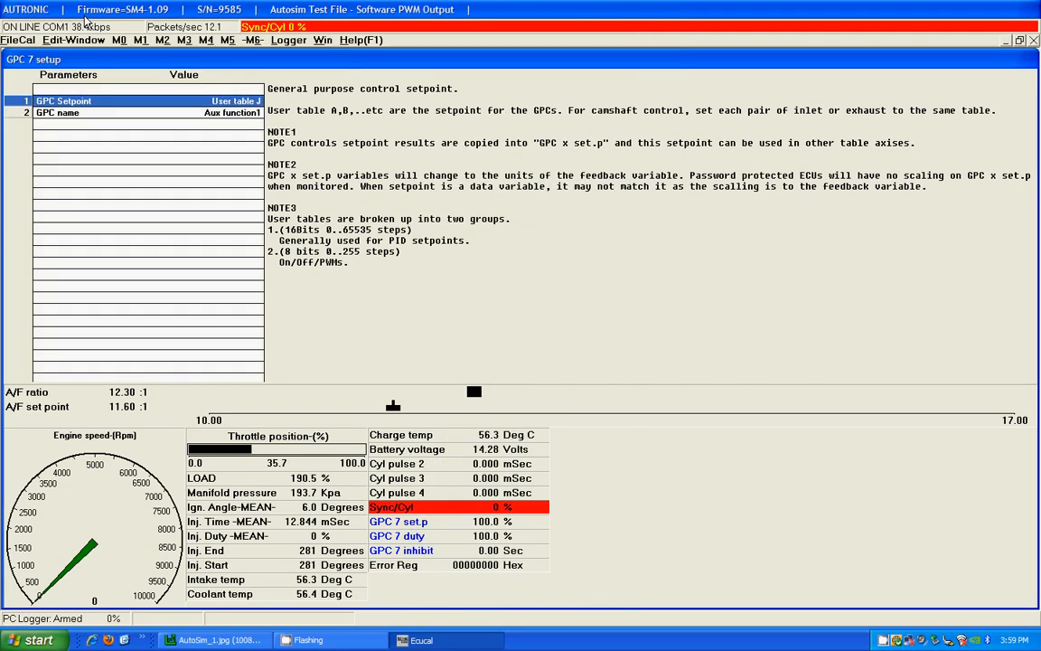
left_click(231, 112)
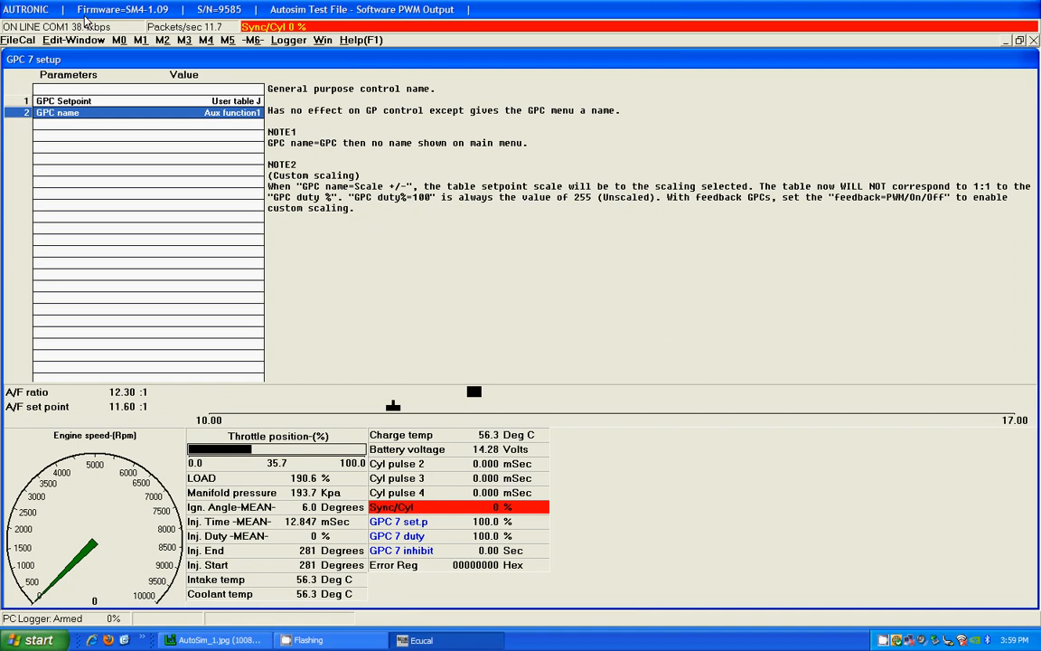
Set GPC 7 inhibit variable 1 to Intake temp from the M6 GPC 7 inhibit page
left_click(253, 39)
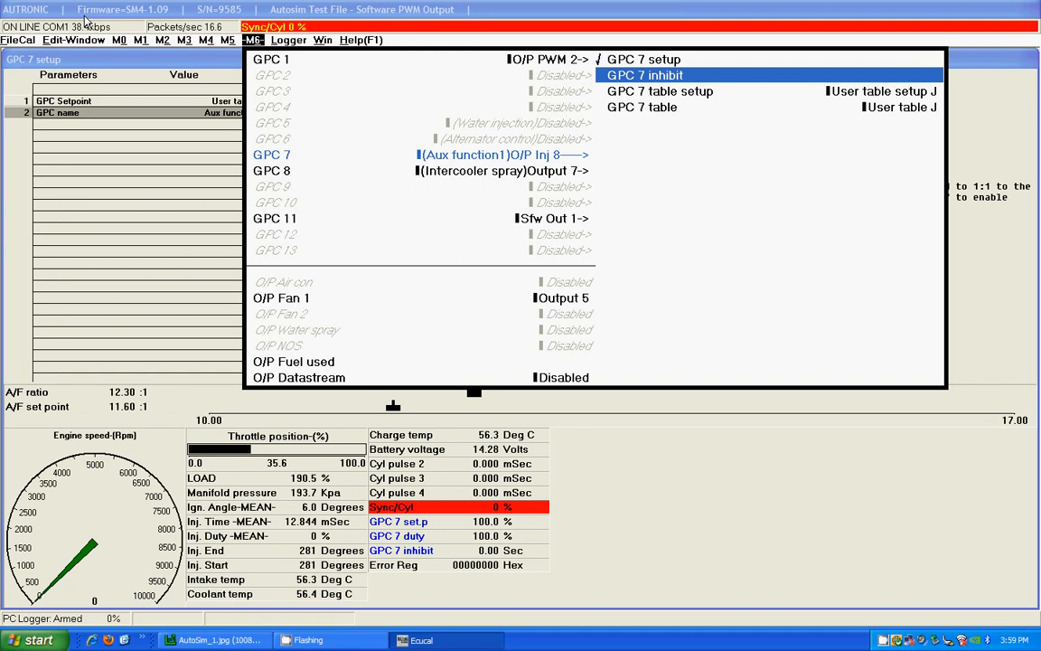
left_click(643, 76)
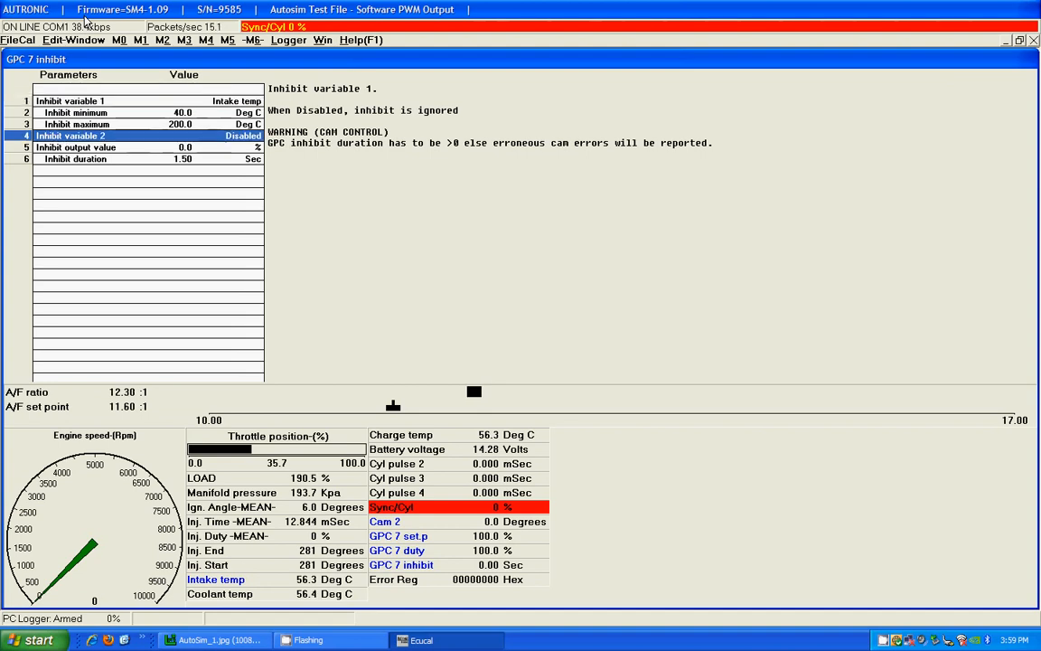
left_click(136, 101)
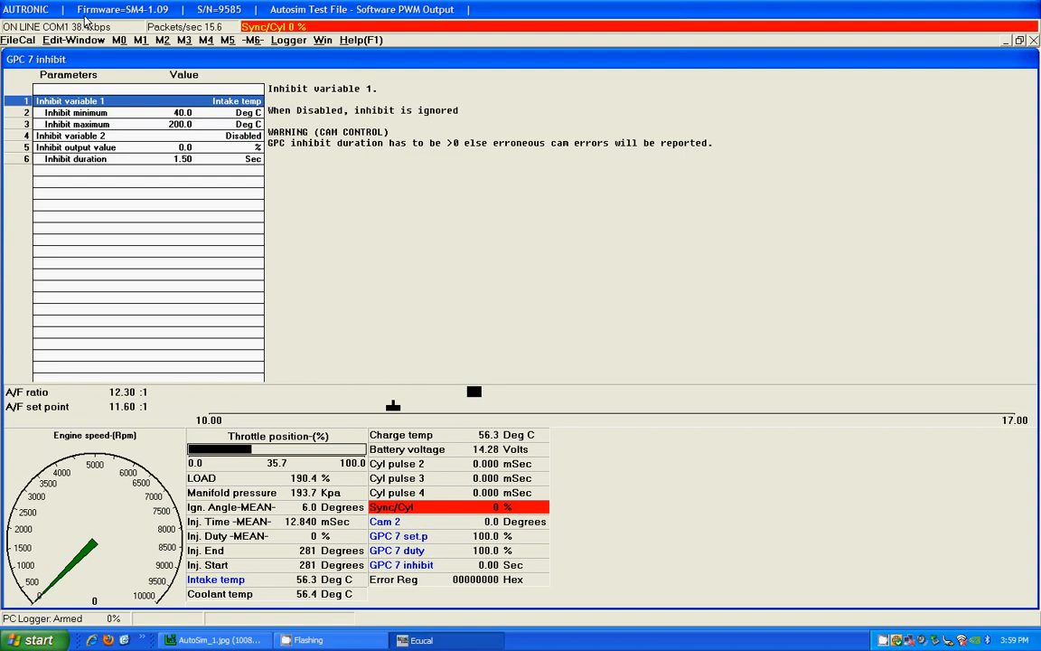
left_click(237, 102)
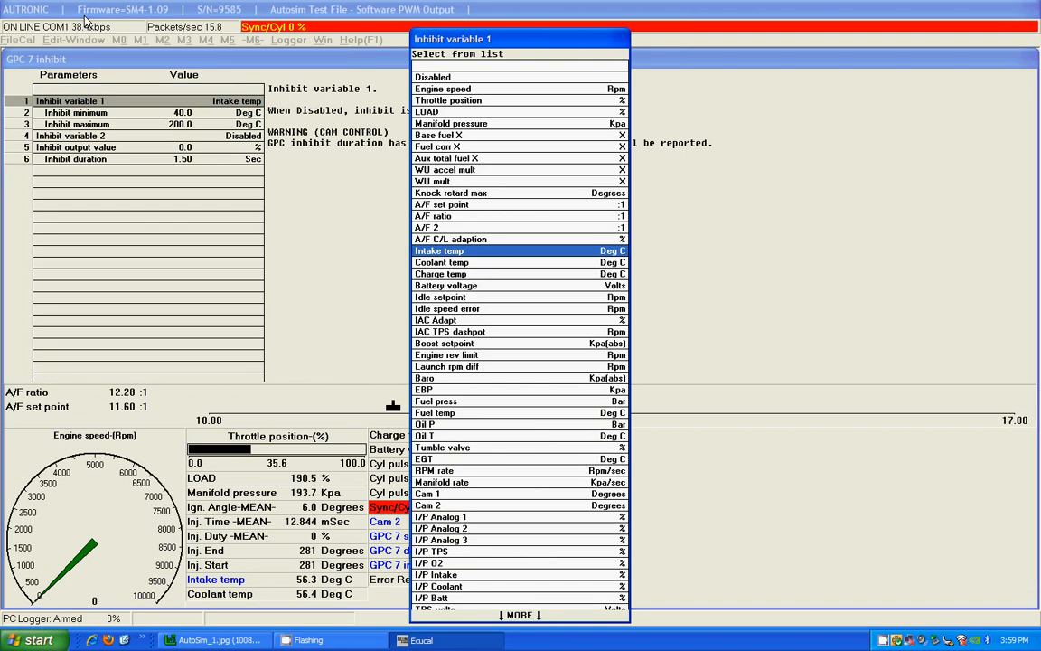
scroll("down", 3)
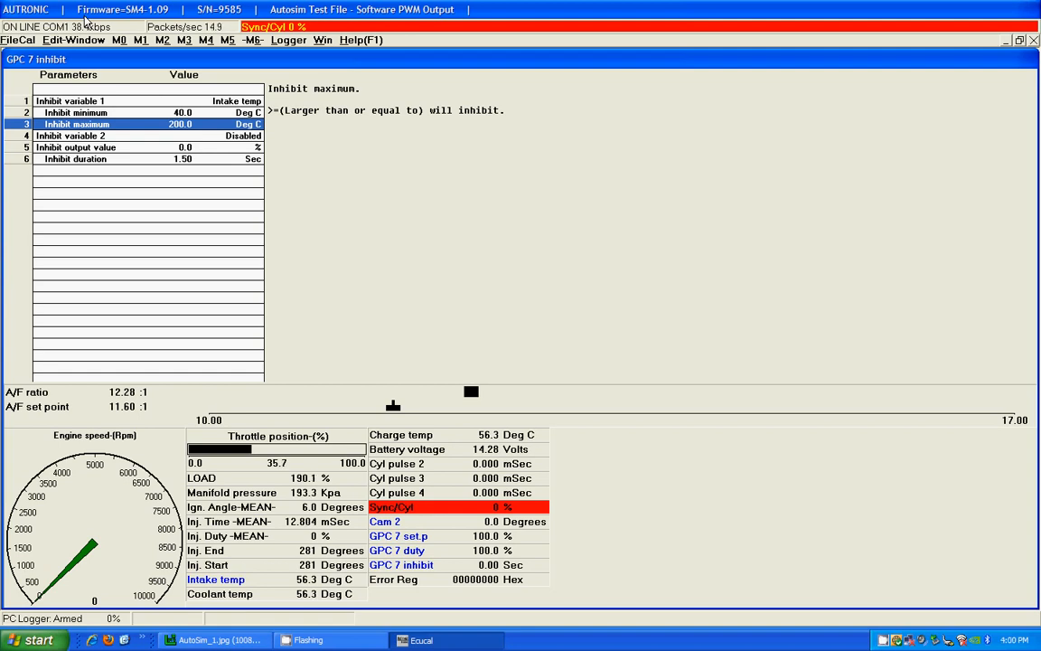
Review GPC 7's inhibit minimum, then bring up user table J for GPC 7
left_click(76, 136)
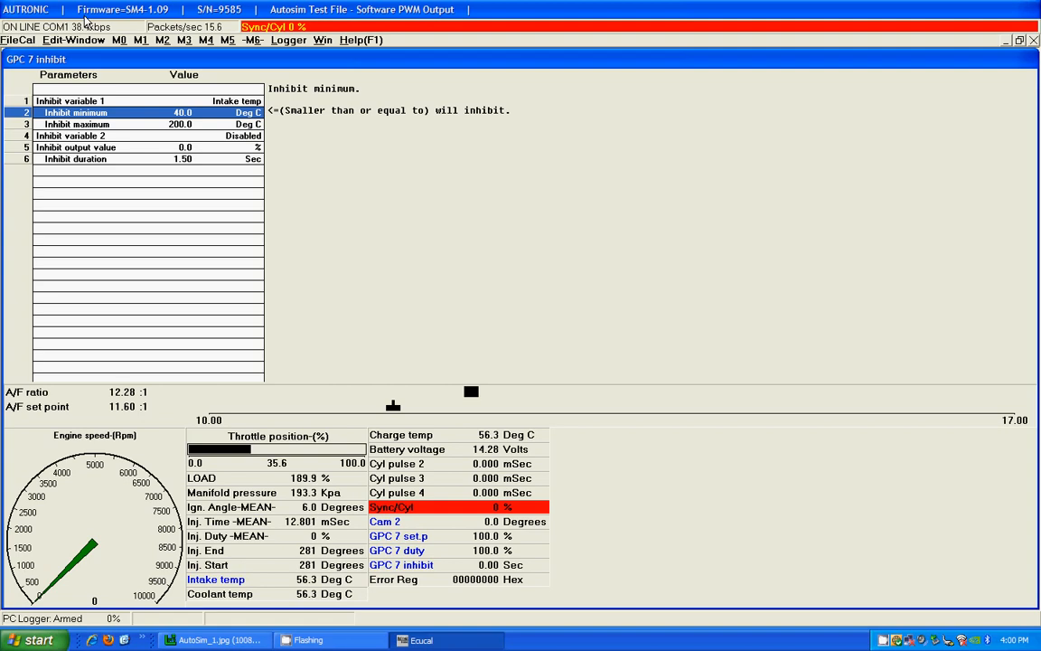
left_click(253, 40)
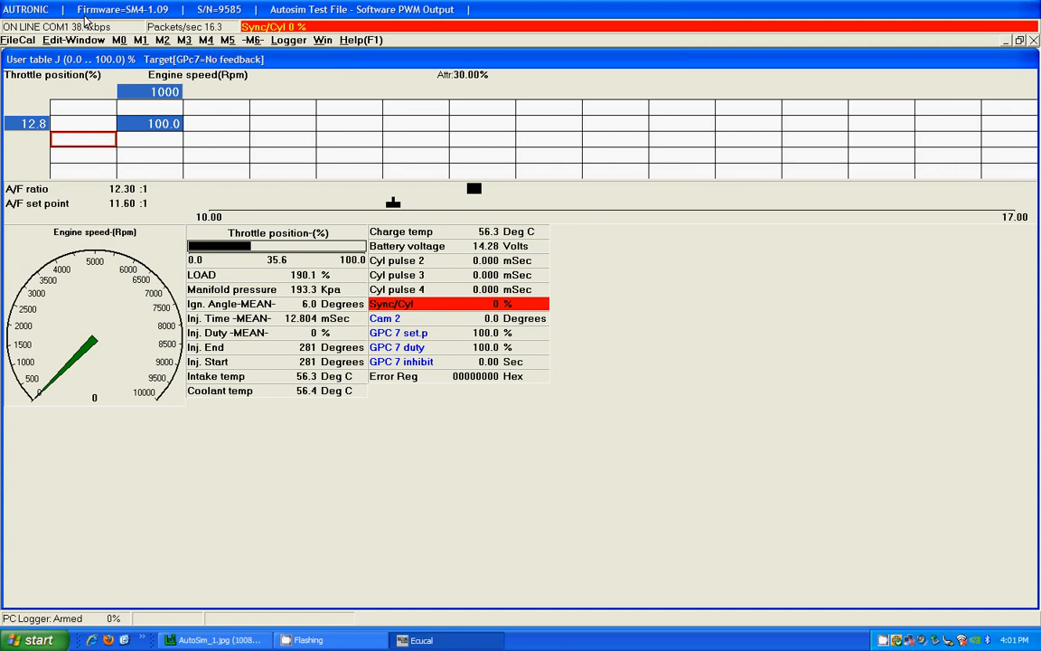
Disable GPC 7 inhibit variable 1 and go to the GPC 7 table setup
left_click(253, 39)
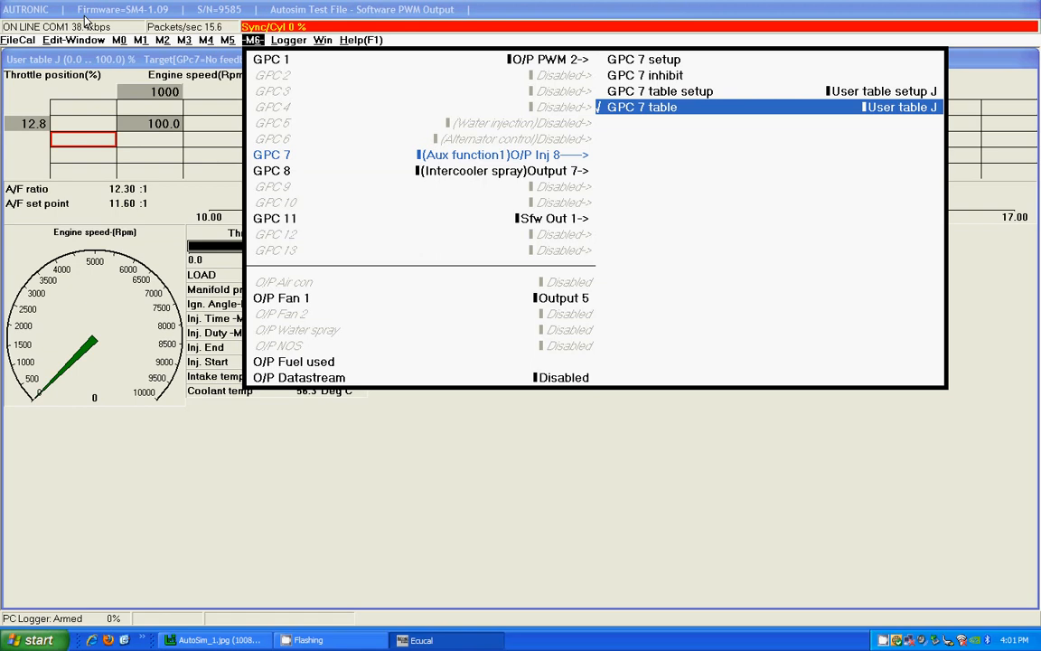
left_click(643, 75)
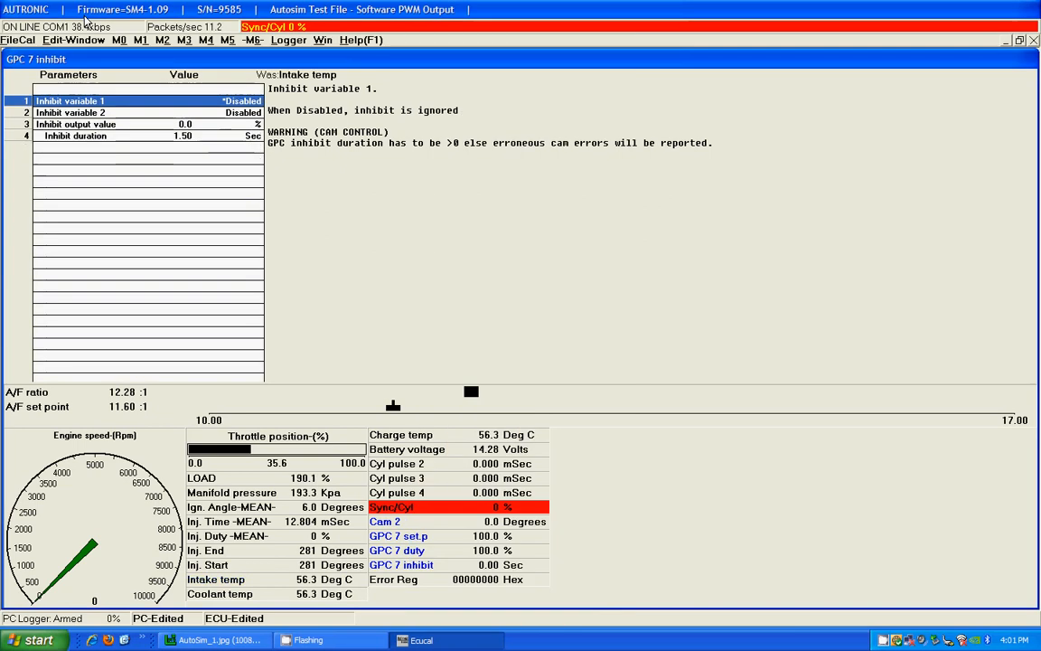
left_click(251, 39)
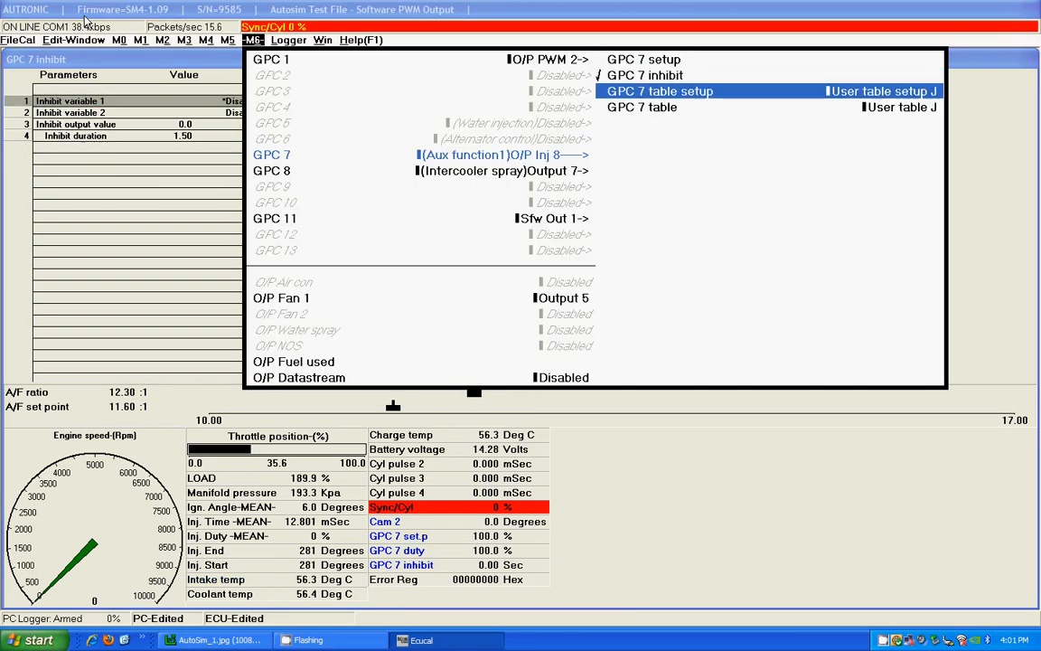
left_click(881, 91)
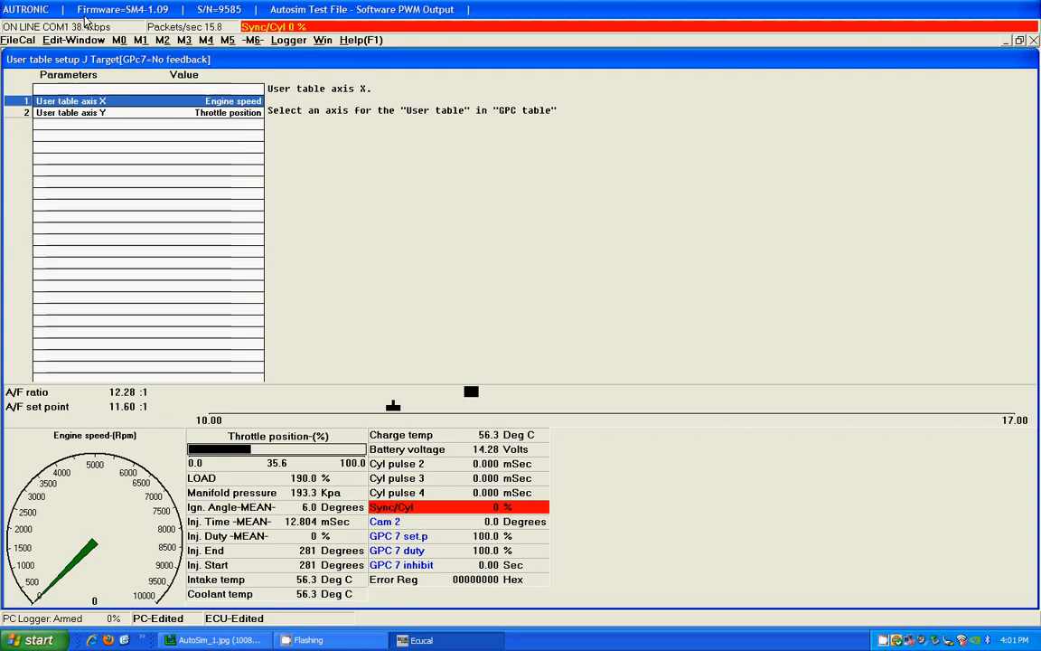
Change user table J's X axis variable to Intake temp
left_click(233, 101)
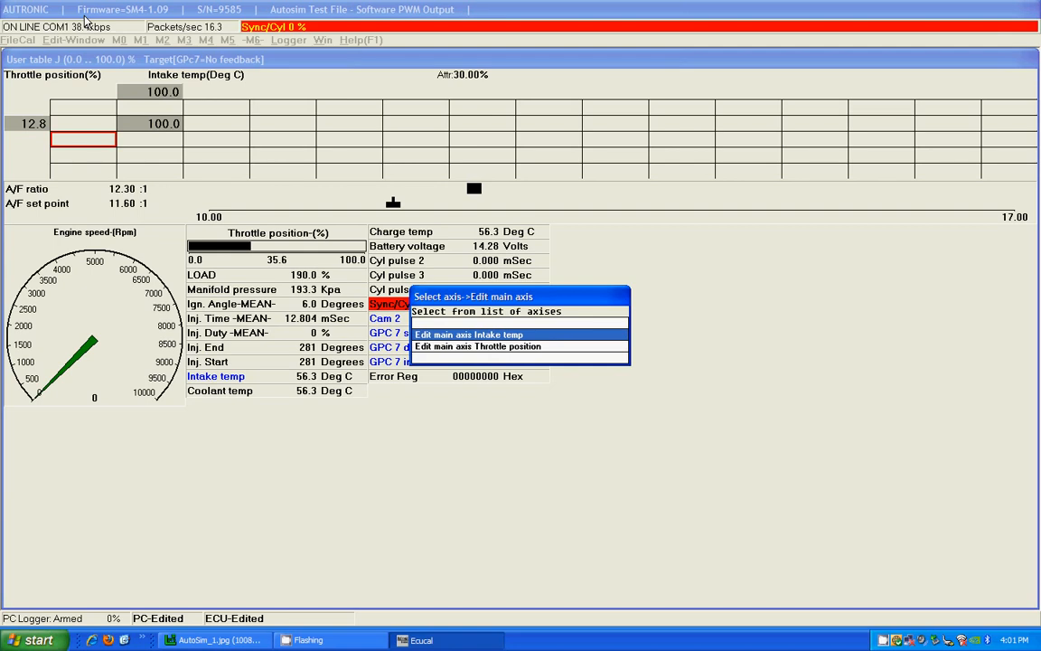
Set intake temp breakpoints 38.0 and 42.0 on user table J's main axis
left_click(470, 334)
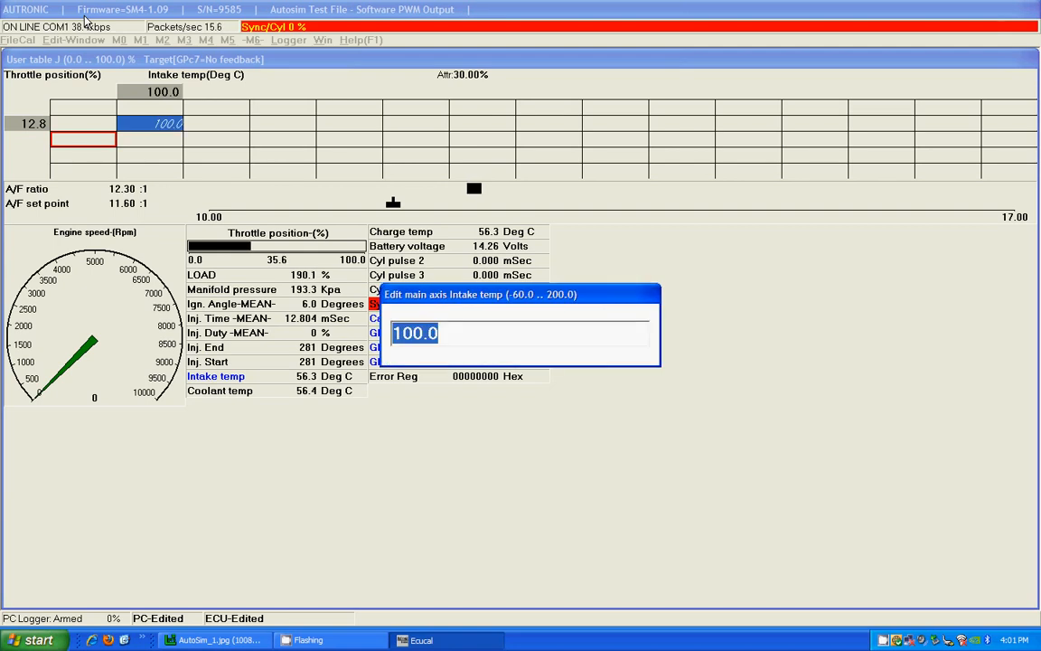
key("Return")
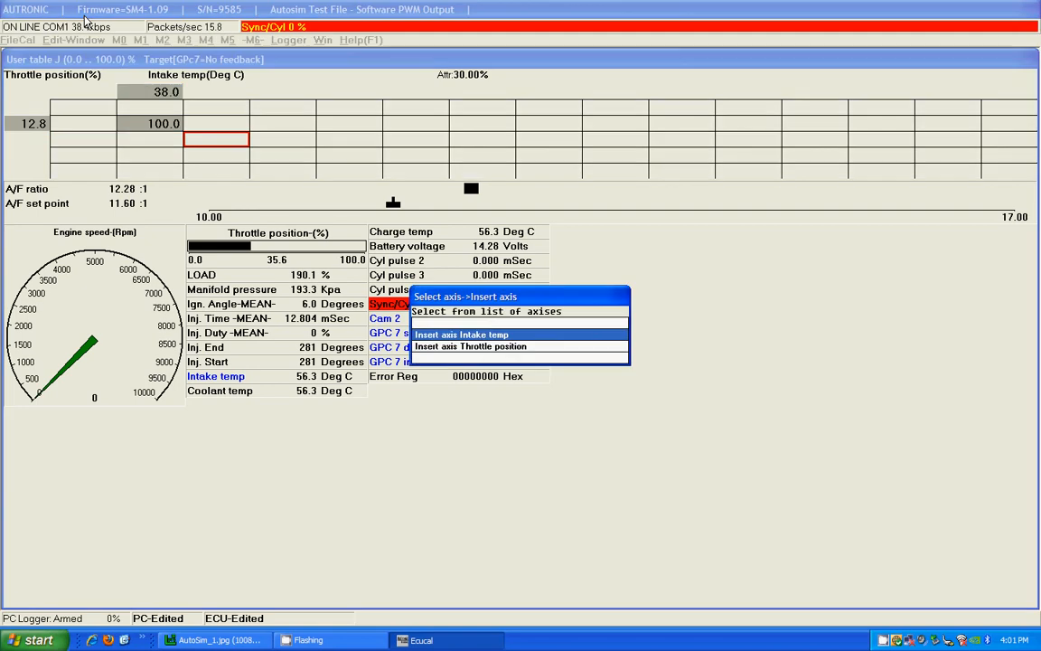
left_click(461, 334)
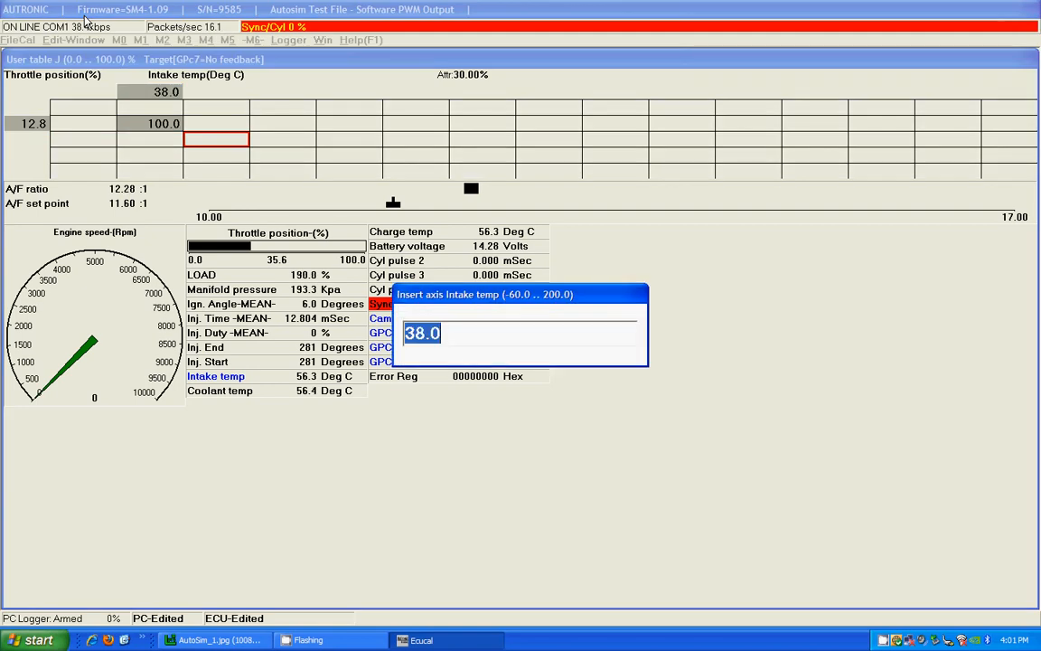
key("Return")
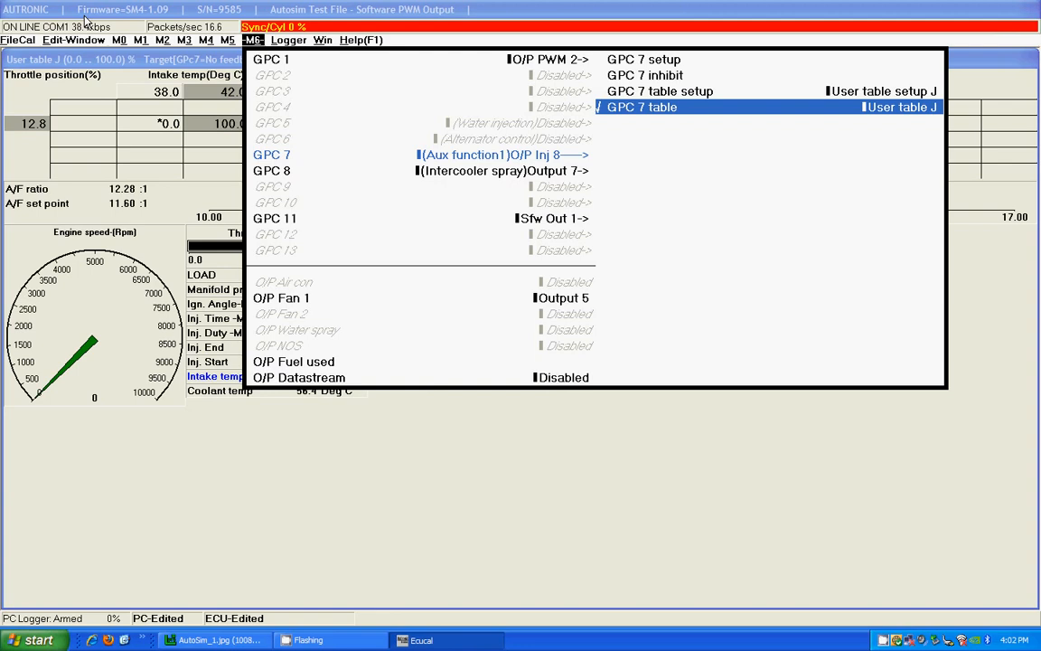
Set GPC 7 inhibit variable 1 to Manifold pressure with a 400 kPa maximum
left_click(643, 76)
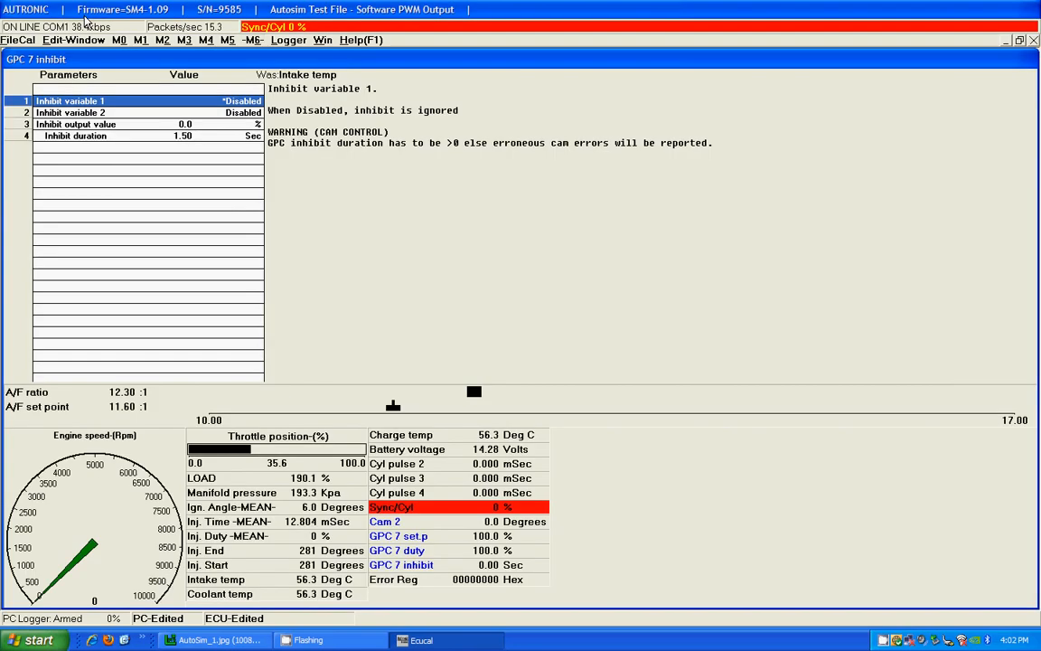
left_click(242, 102)
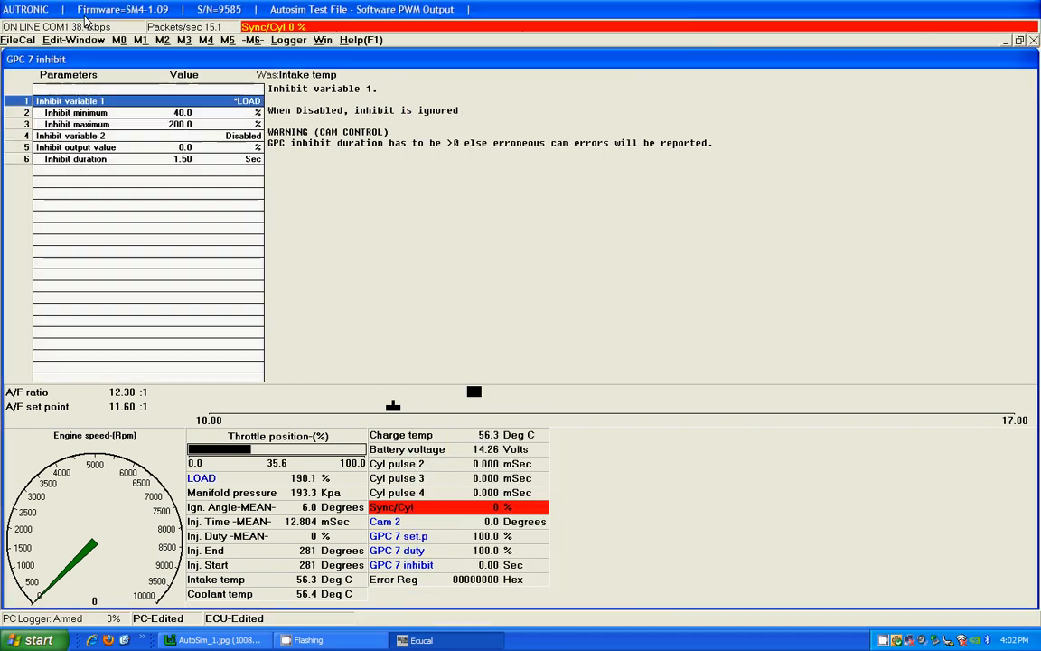
left_click(224, 101)
type("4")
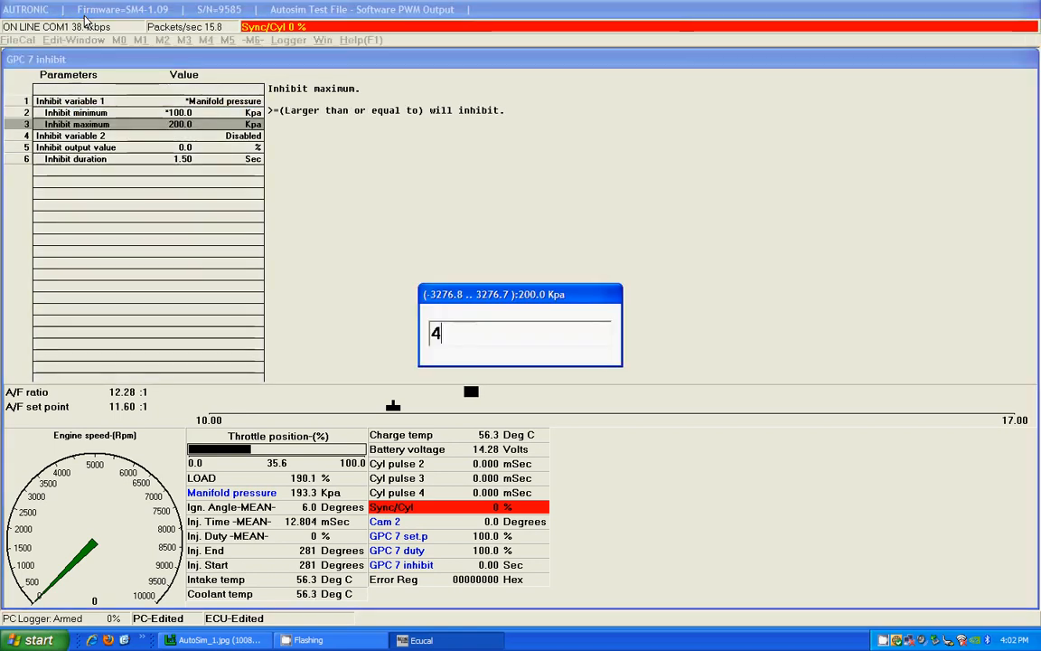
key("Return")
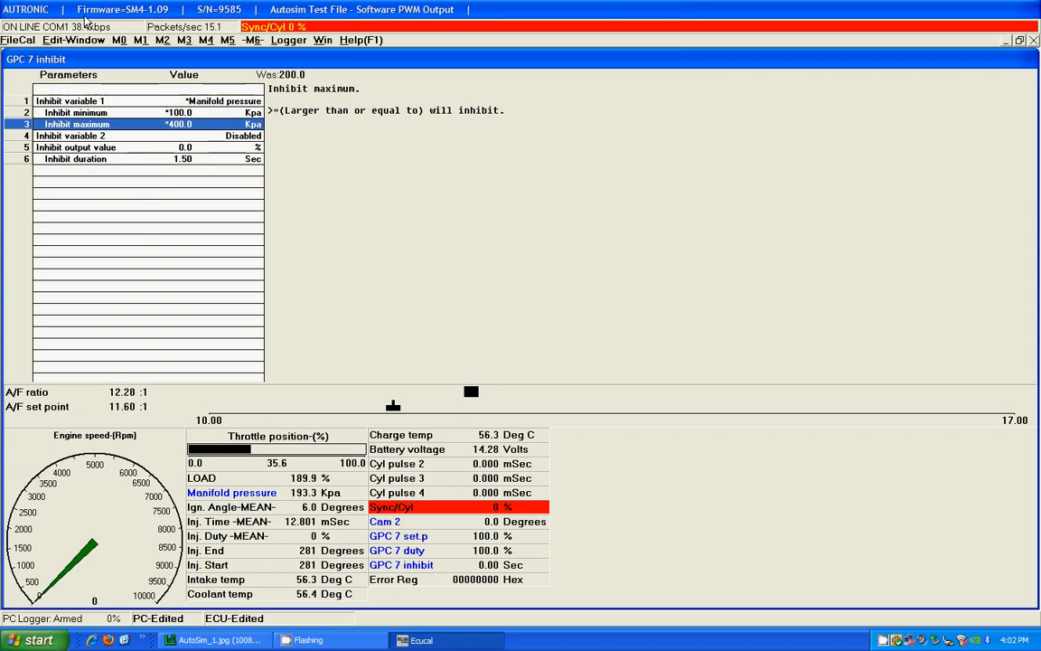
left_click(253, 40)
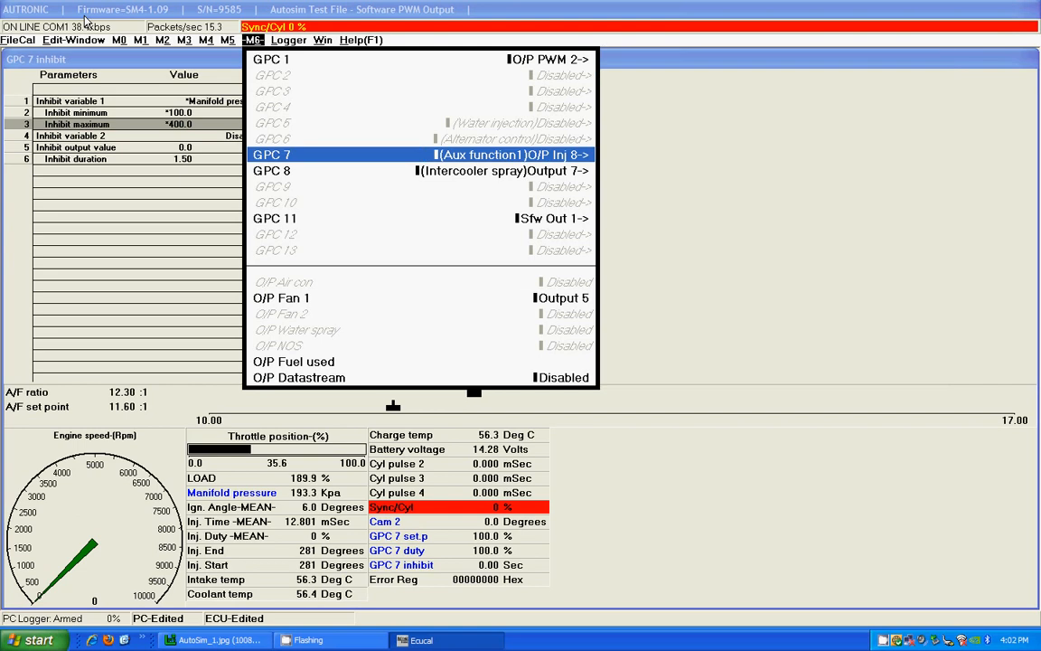
Check GPC 8's output pin assignment in the O/P setup grid
left_click(120, 40)
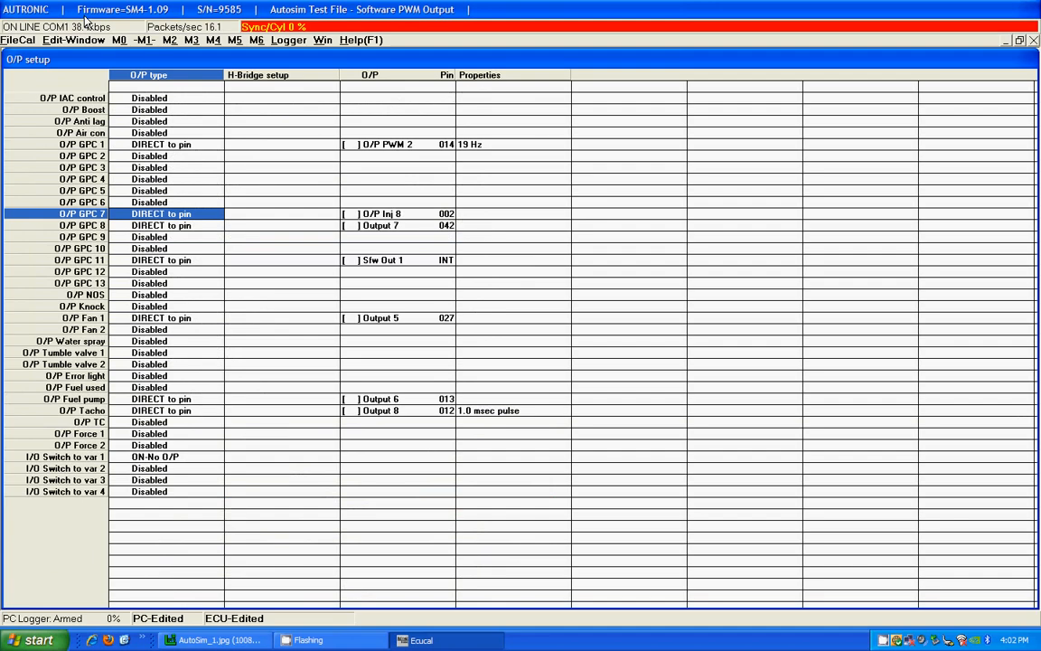
left_click(81, 224)
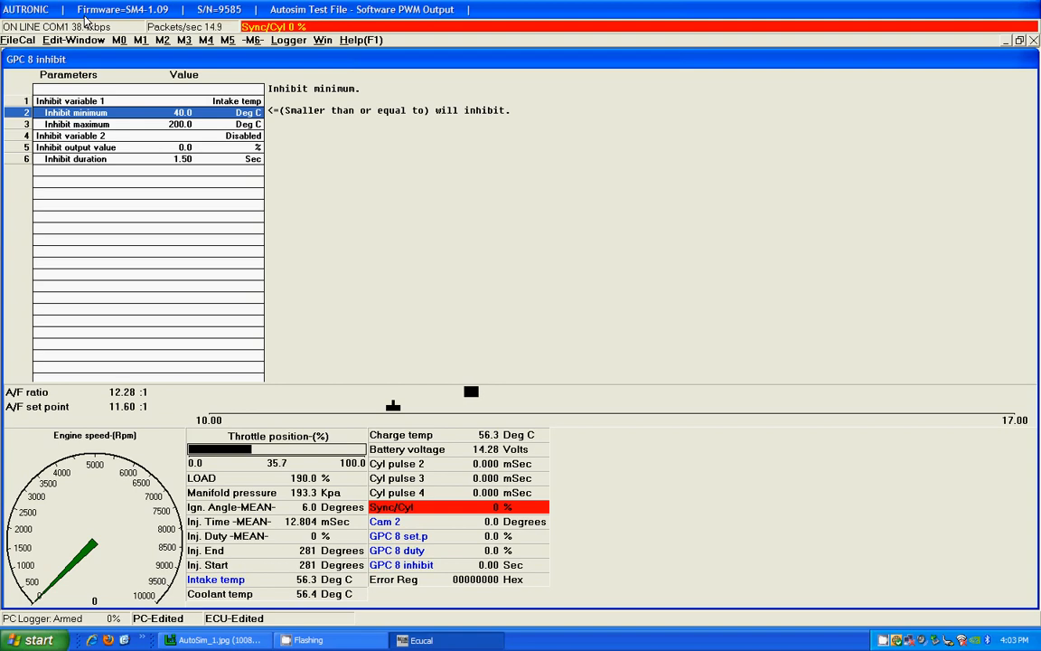
Select GPC 8 inhibit duration, then show GPC 8's user table I
left_click(76, 159)
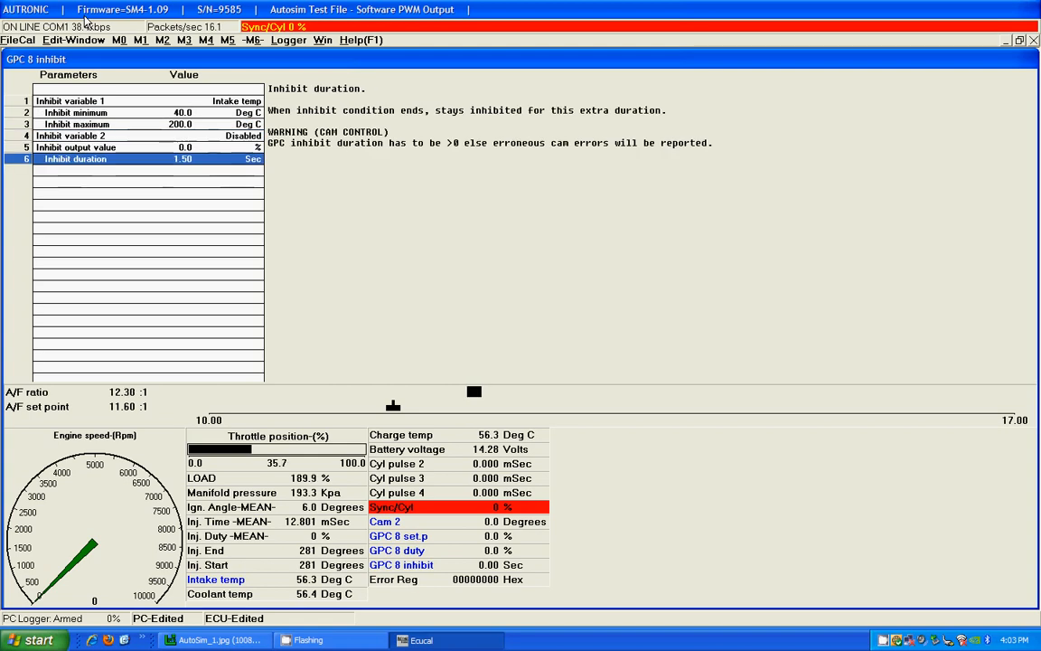
left_click(252, 40)
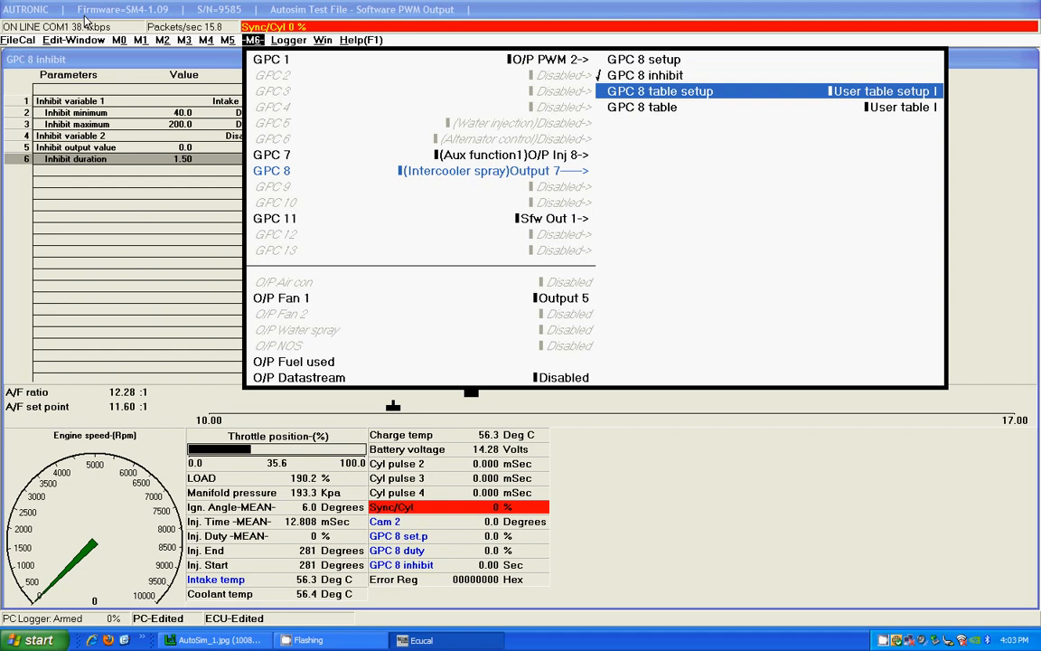
left_click(882, 90)
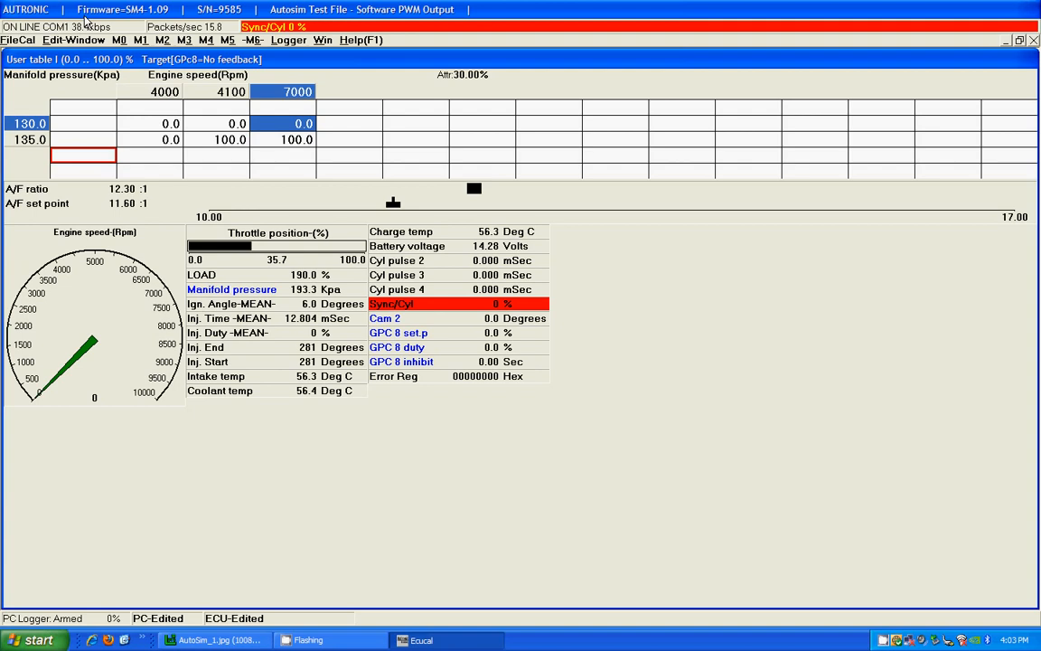
Select the 7000 rpm / 135 kPa cell of GPC 8's user table I
left_click(229, 139)
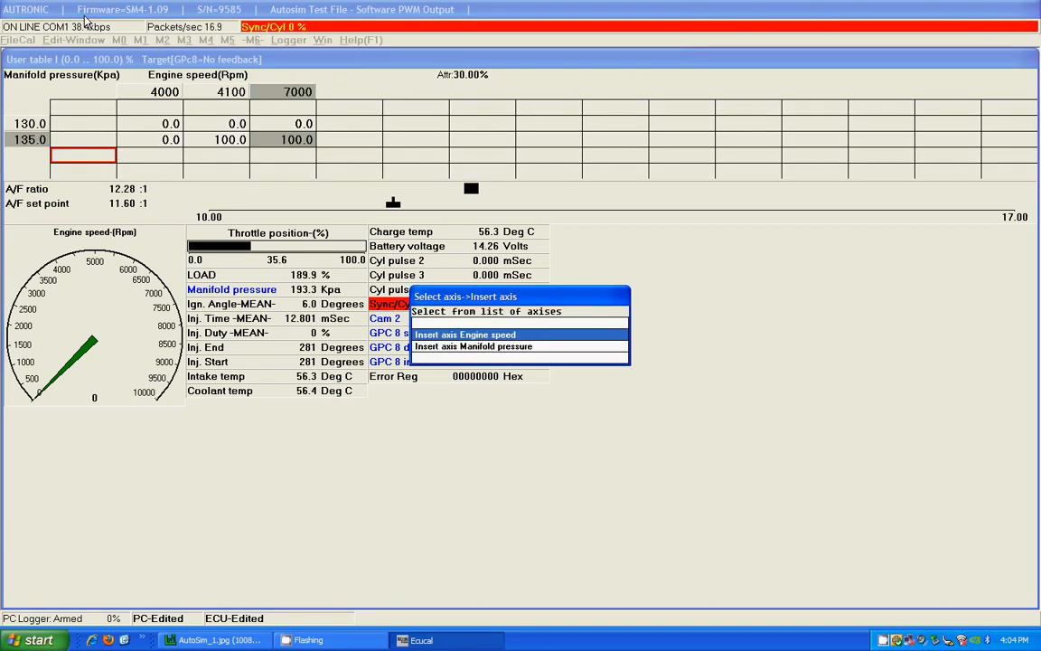
Insert engine speed breakpoints at 7050, 7550 and 7600 rpm into GPC 8's user table I
left_click(463, 334)
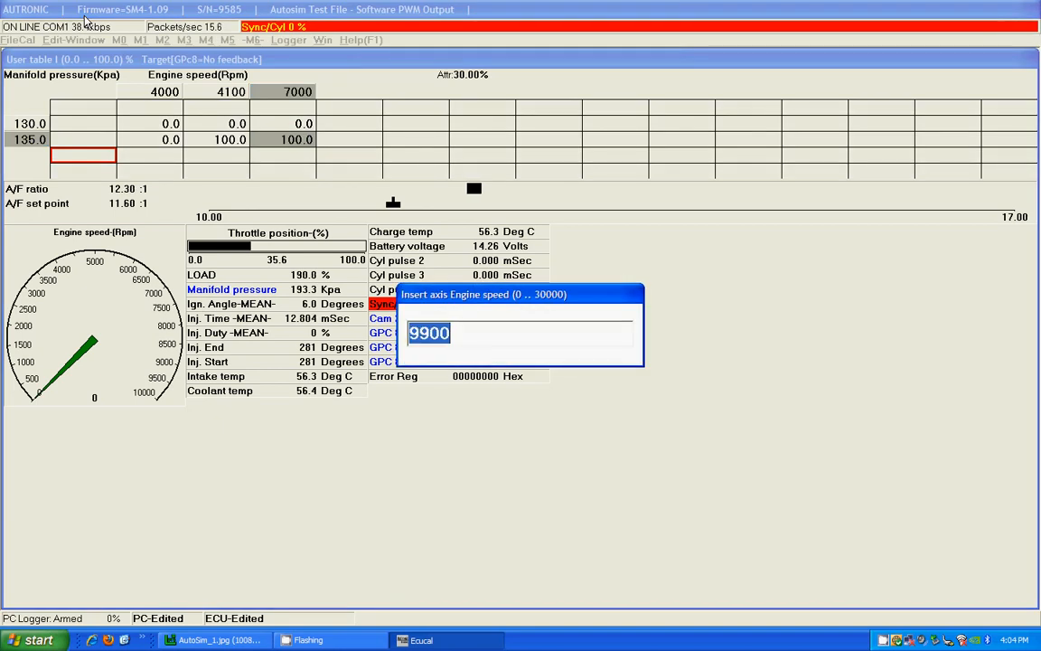
type("70")
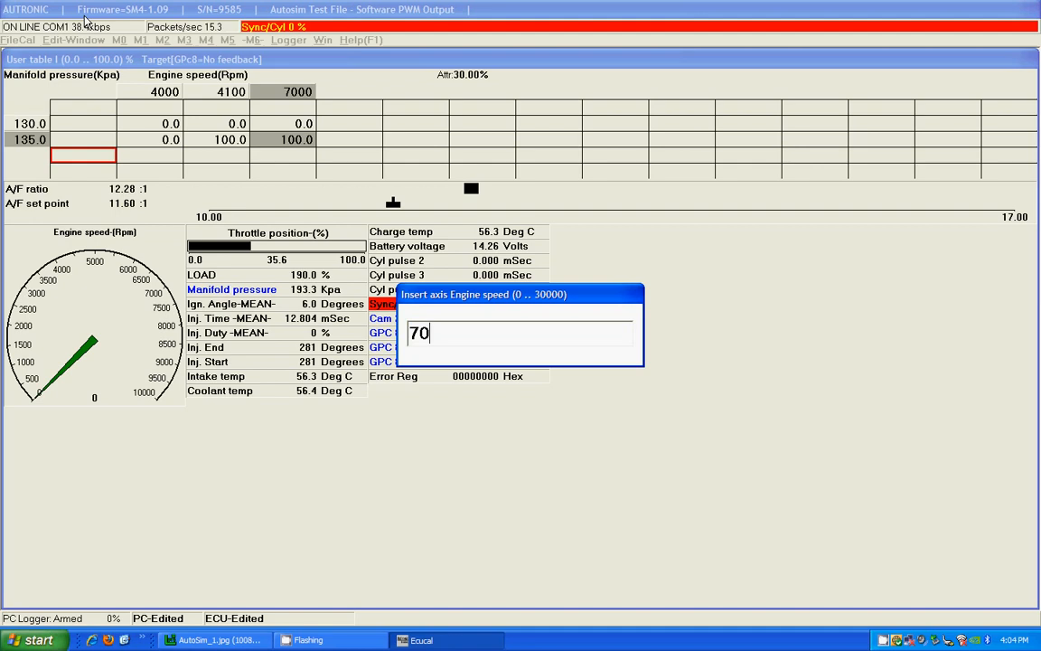
key("Return")
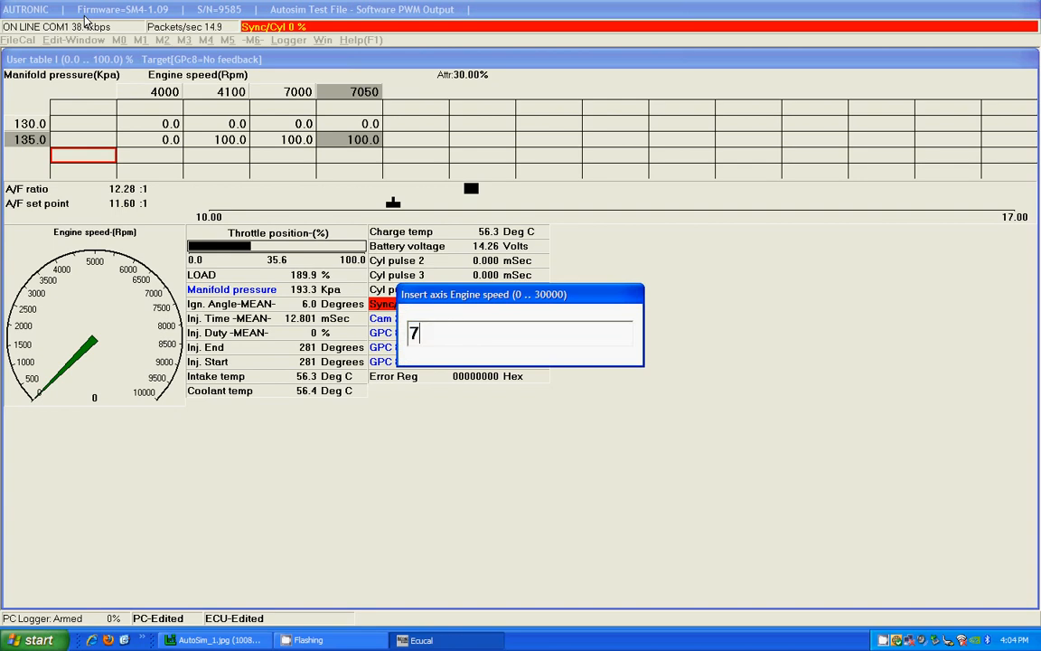
type("550")
key("Return")
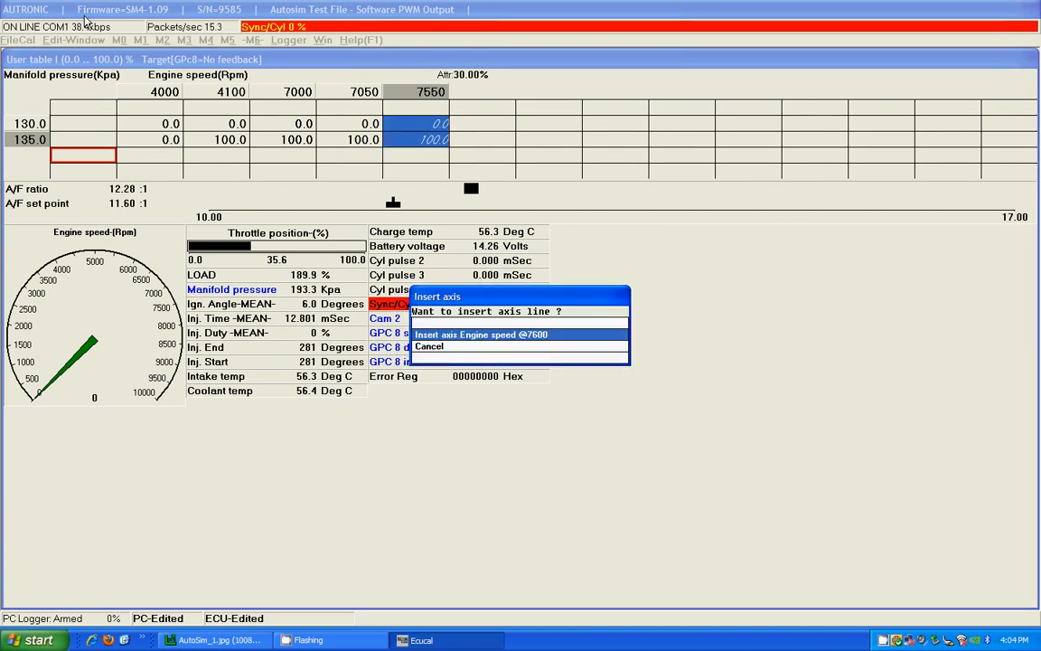
left_click(481, 334)
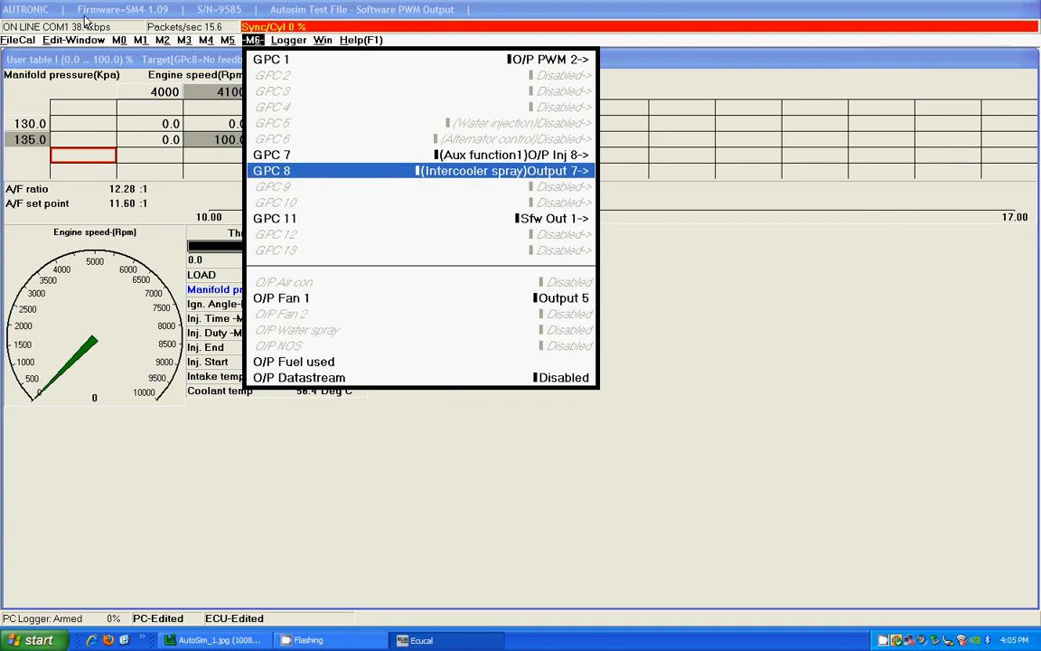
left_click(18, 39)
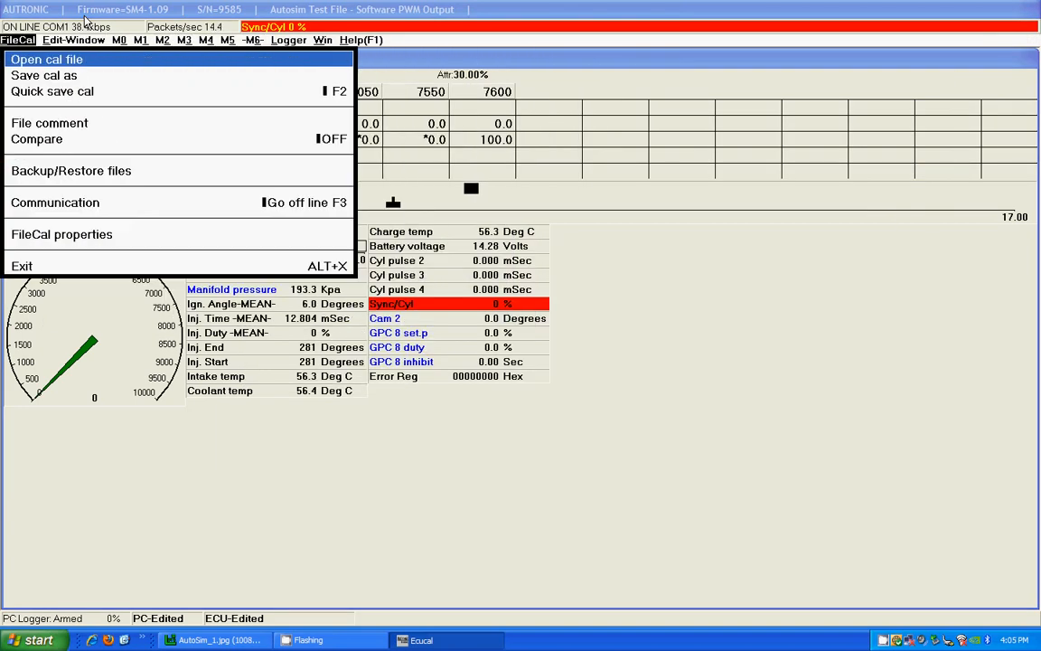